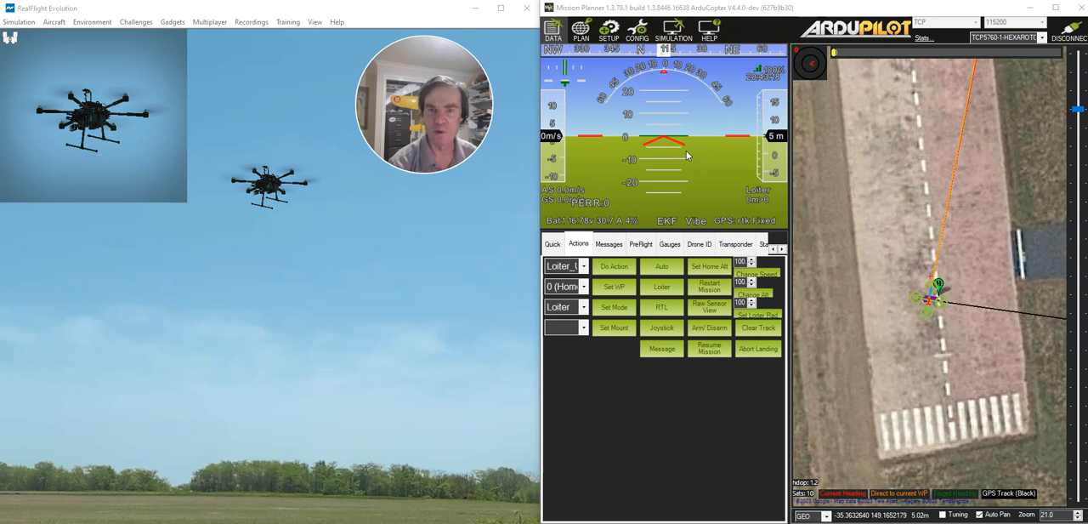
pyautogui.moveTo(626, 177)
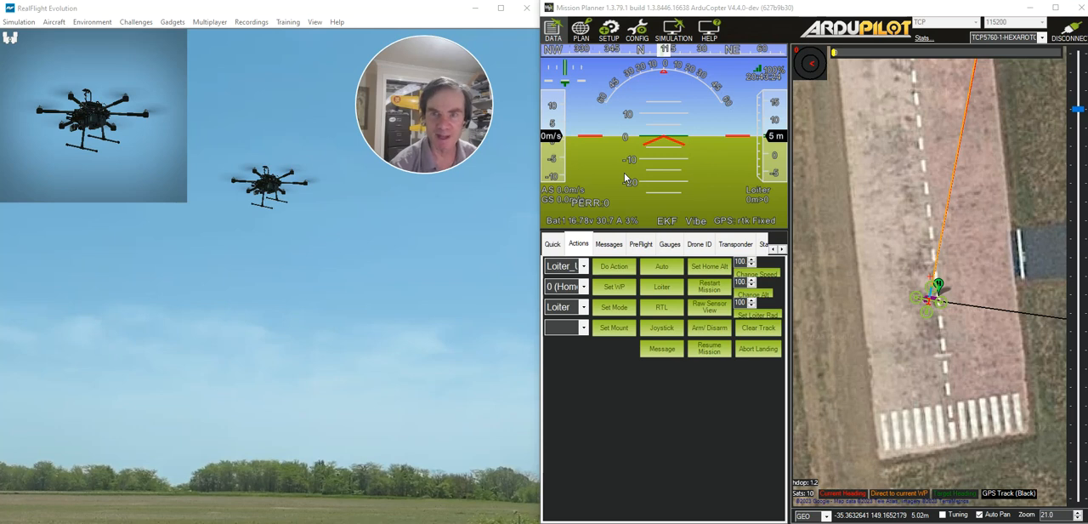
# Step: Switch back to Mission Planner to reach the full parameter list for SIM_ENG filtering
pyautogui.press('alt+tab')
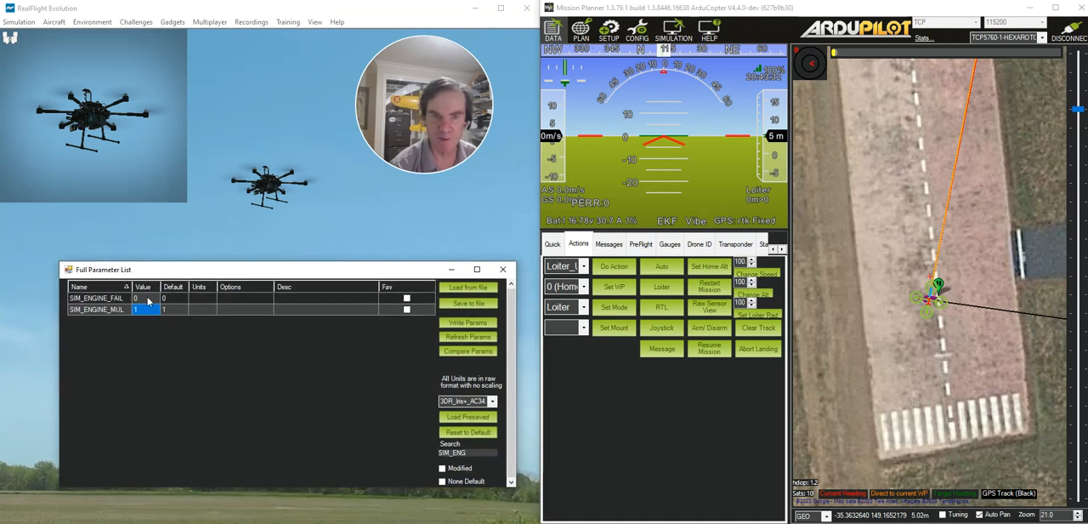
pyautogui.click(136, 299)
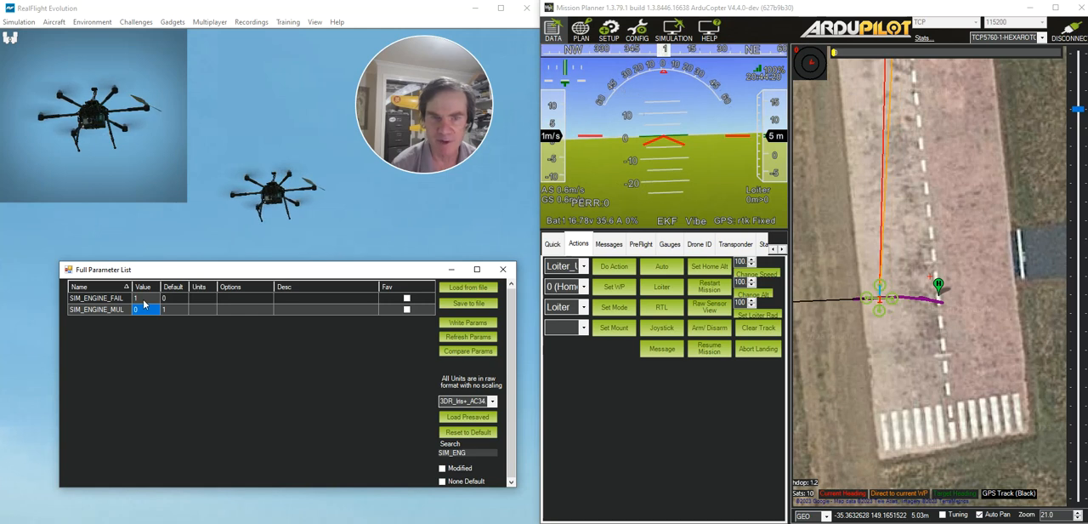
# Step: Set SIM_ENGINE_FAIL to a new motor number, write the parameters and acknowledge the save
pyautogui.click(136, 299)
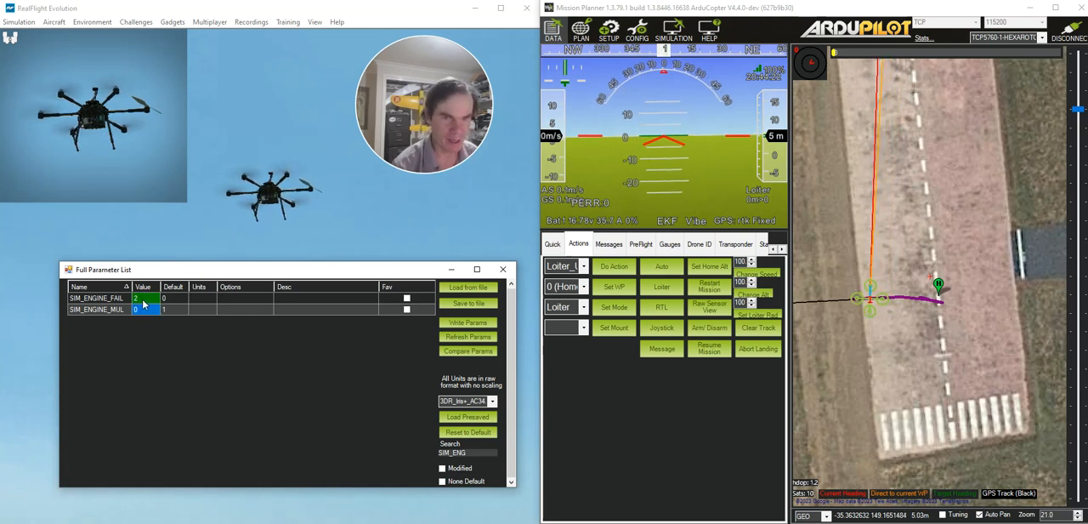
pyautogui.click(468, 302)
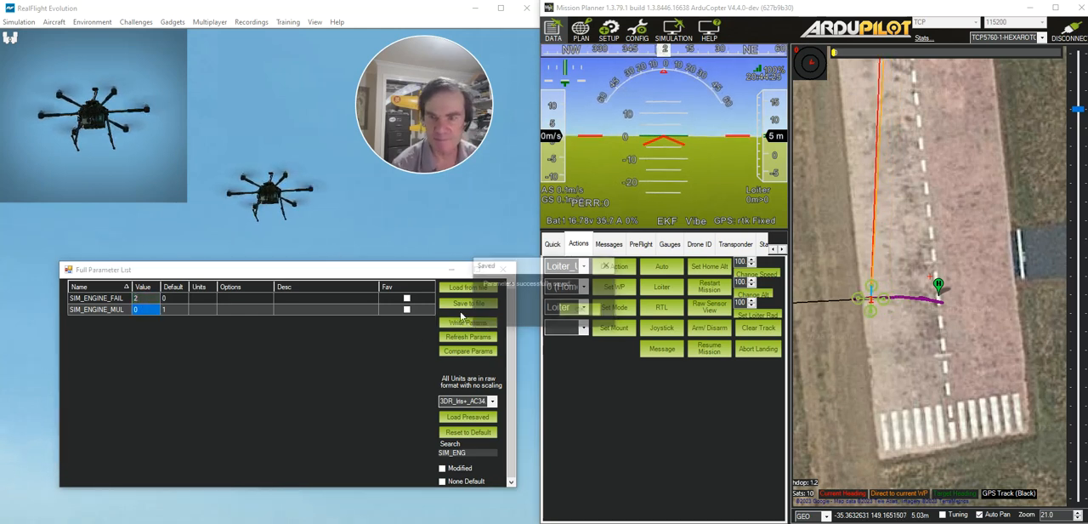
pyautogui.click(470, 302)
pyautogui.write('3')
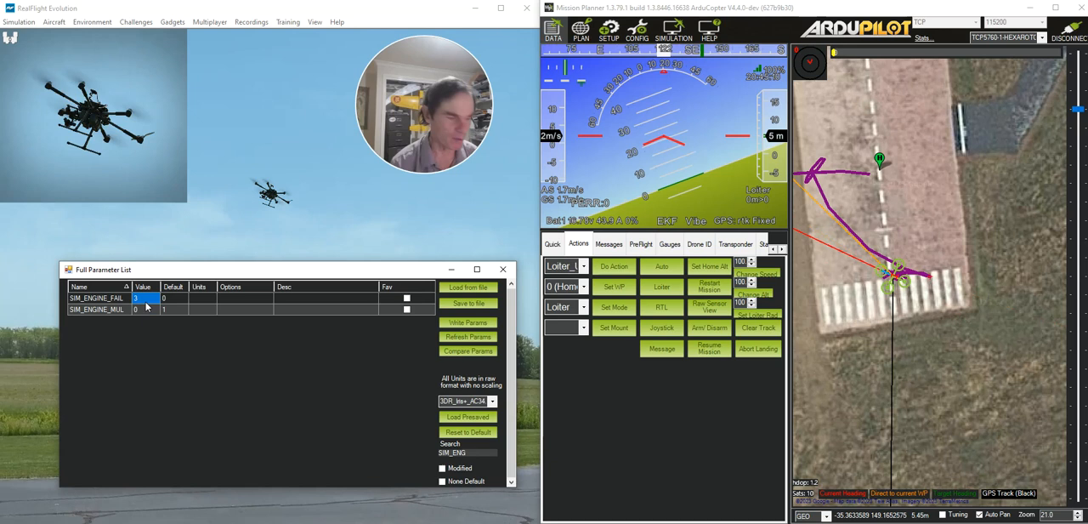
pyautogui.click(466, 323)
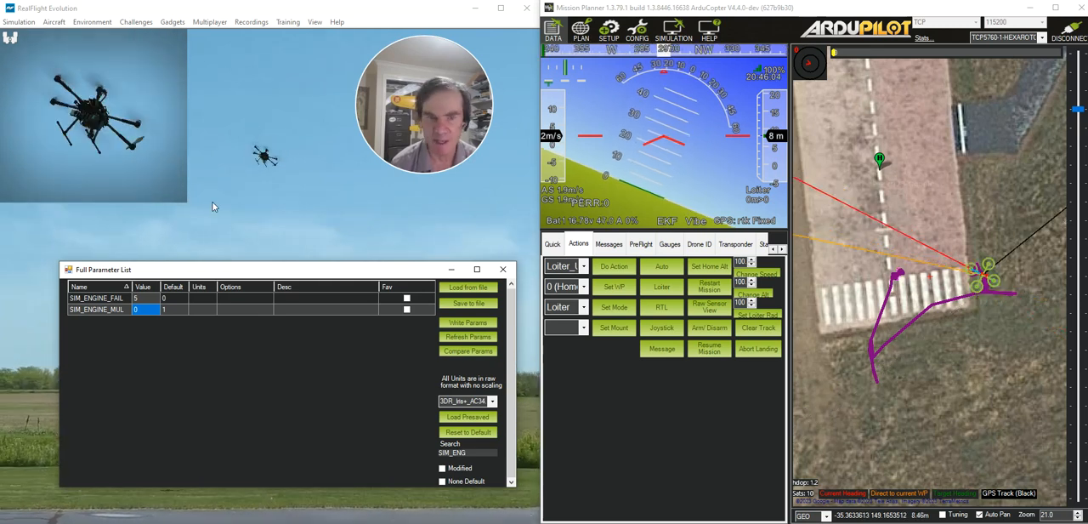
# Step: Write a new SIM_ENGINE_FAIL motor value to the vehicle, acknowledge it, and select Land mode
pyautogui.click(143, 300)
pyautogui.write('0')
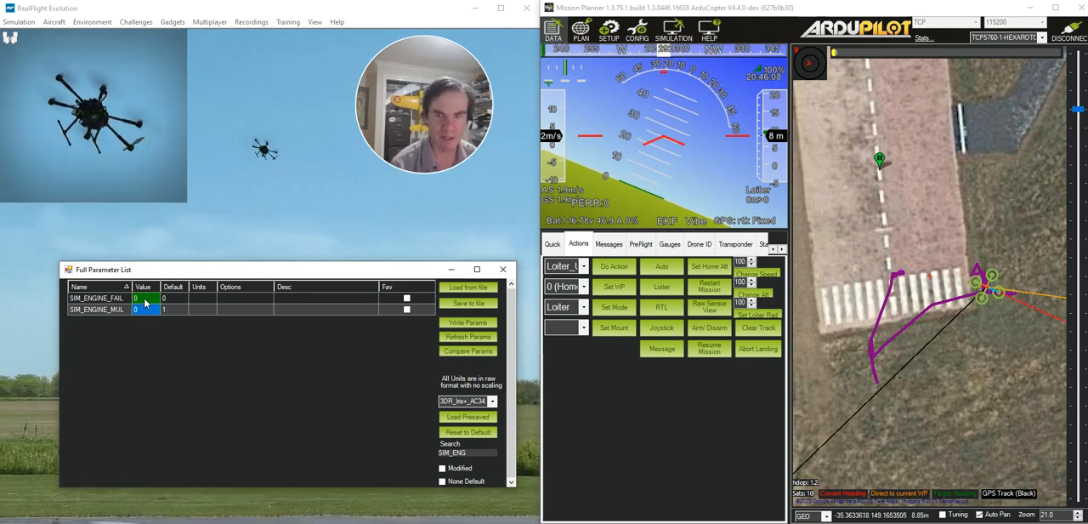
pyautogui.click(467, 322)
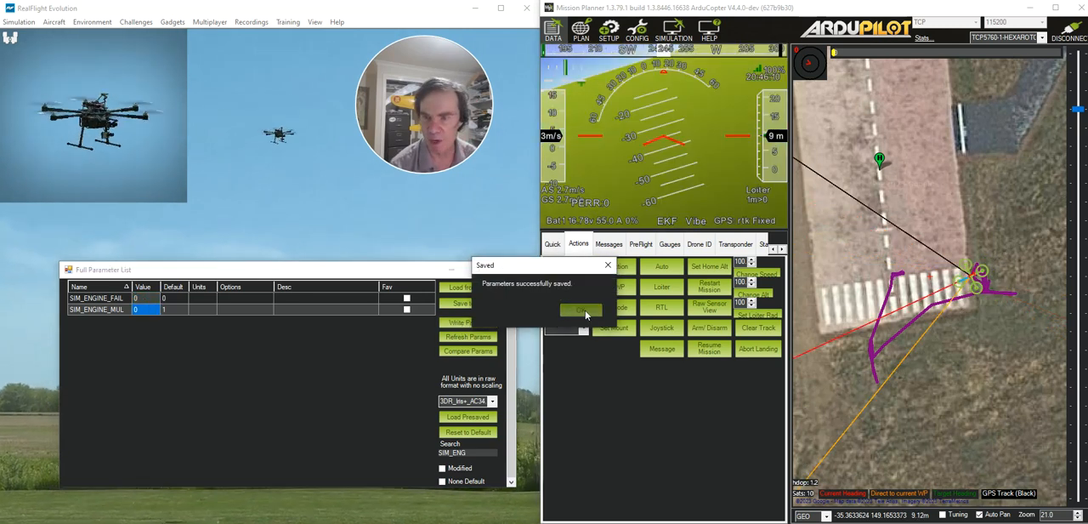
pyautogui.click(564, 306)
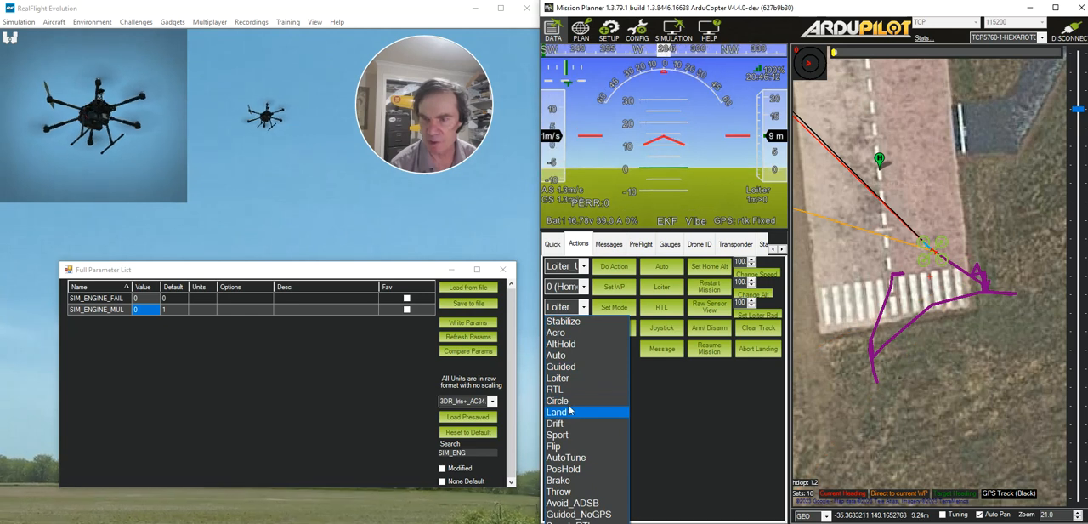
pyautogui.click(558, 399)
pyautogui.write('3')
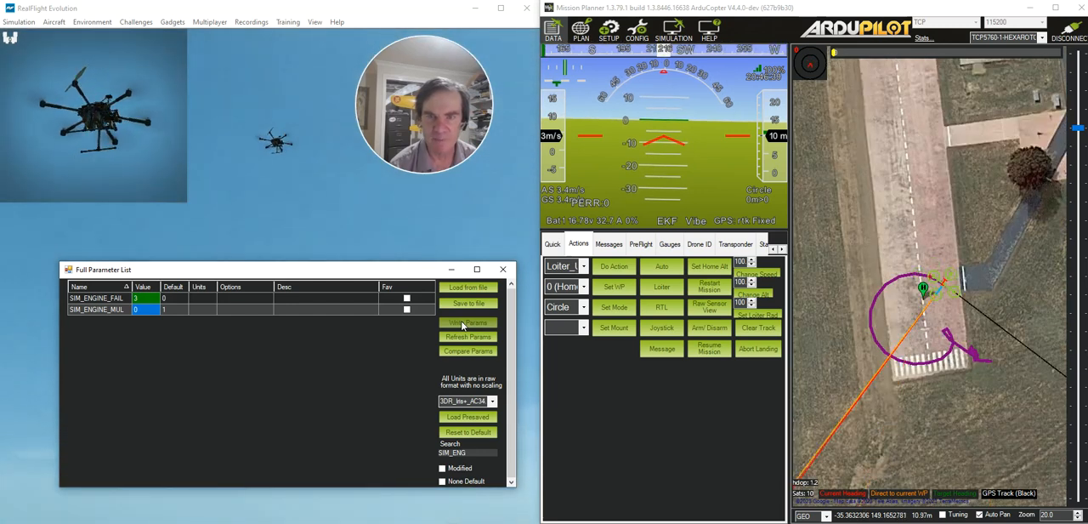
# Step: Write the edited SIM_ENGINE_FAIL parameters to the hexacopter and acknowledge the saved message
pyautogui.click(466, 323)
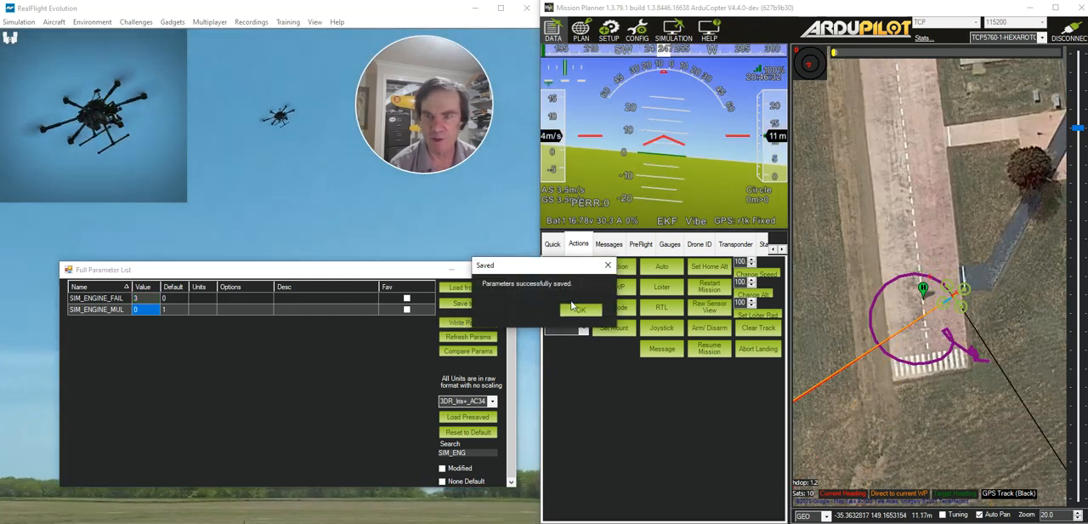
pyautogui.click(578, 310)
pyautogui.write('1')
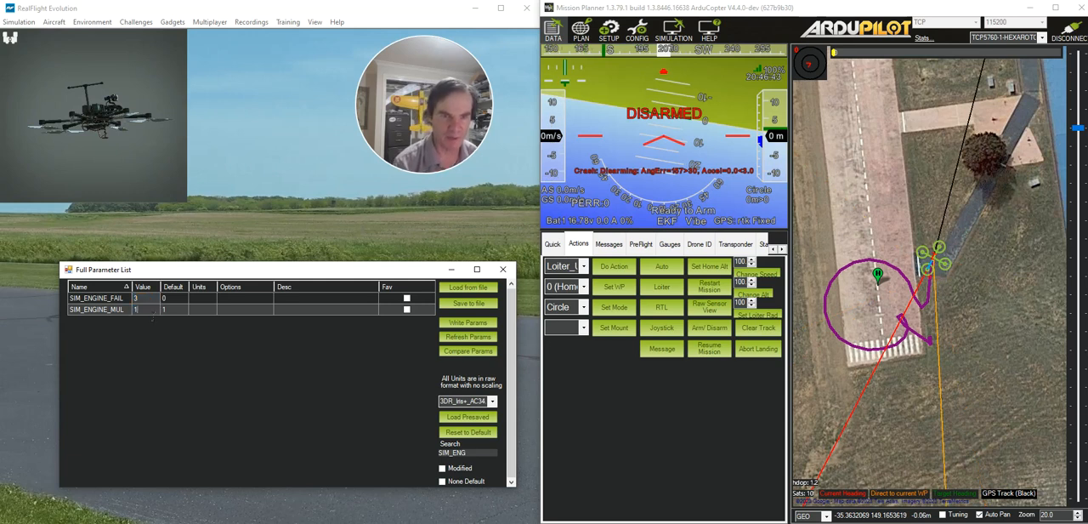
# Step: Select a flight mode to get the crashed hexacopter armed and ready to fly again
pyautogui.click(142, 299)
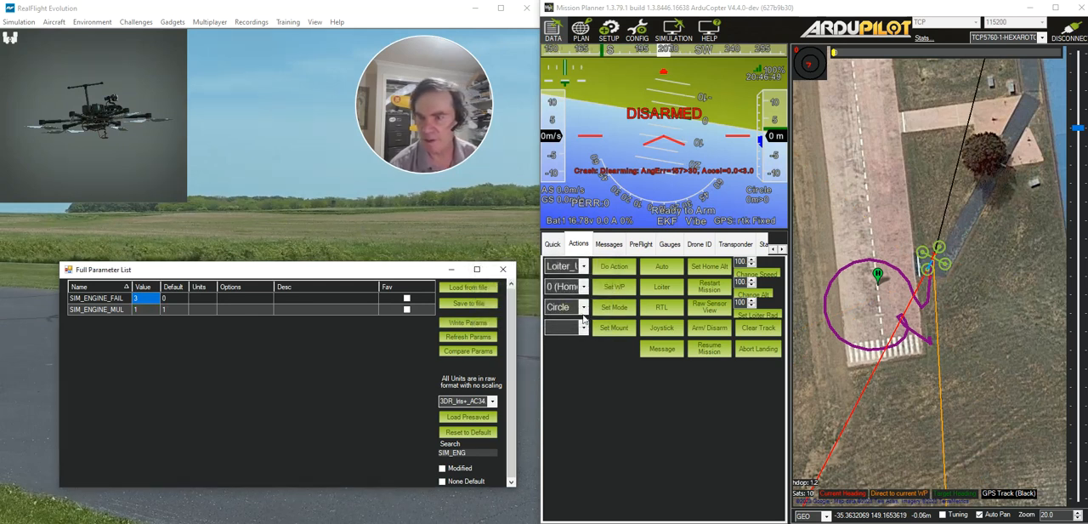
pyautogui.click(561, 306)
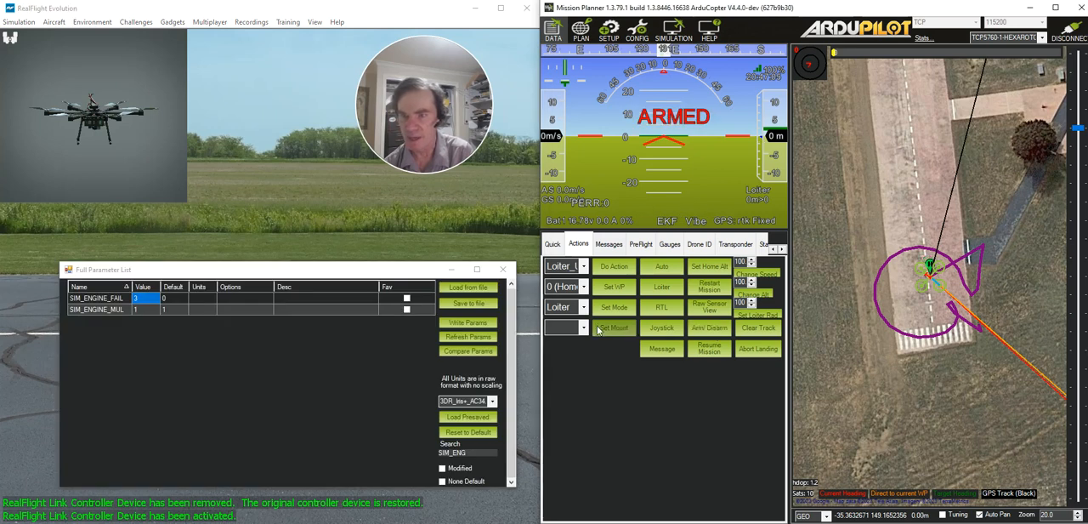
pyautogui.moveTo(595, 327)
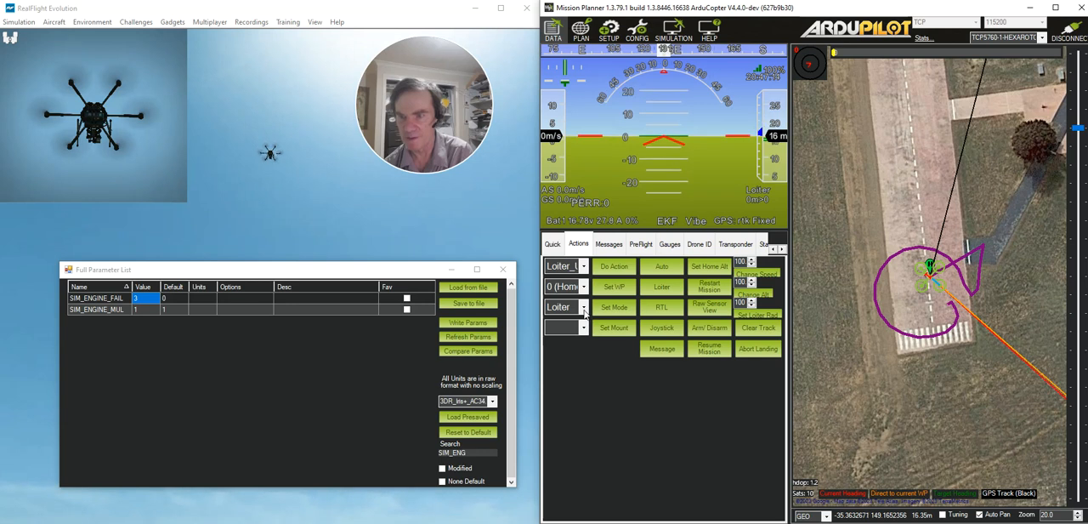
# Step: Put the airborne hexacopter into Circle mode via the Actions mode selector and Set Mode
pyautogui.click(561, 306)
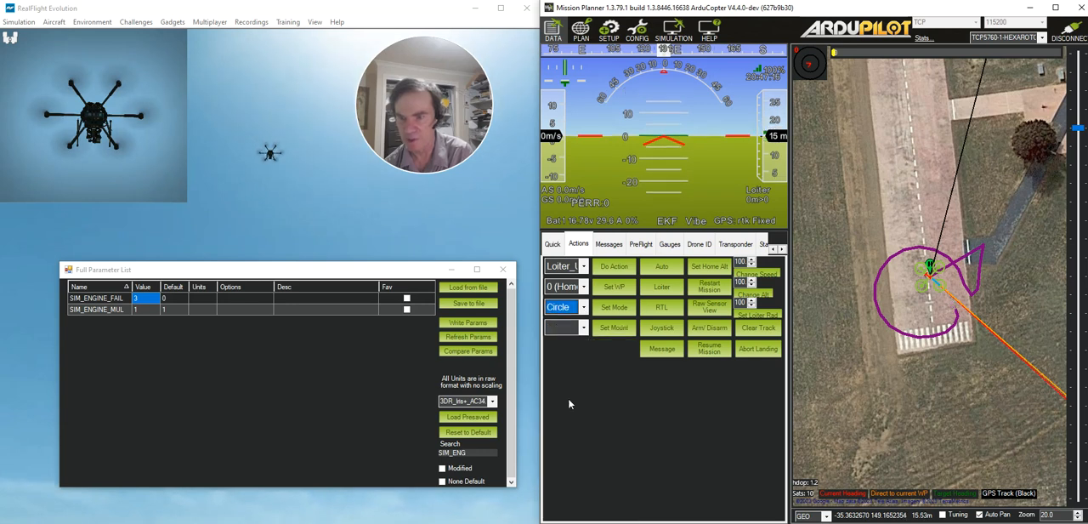
pyautogui.click(613, 306)
pyautogui.write('0')
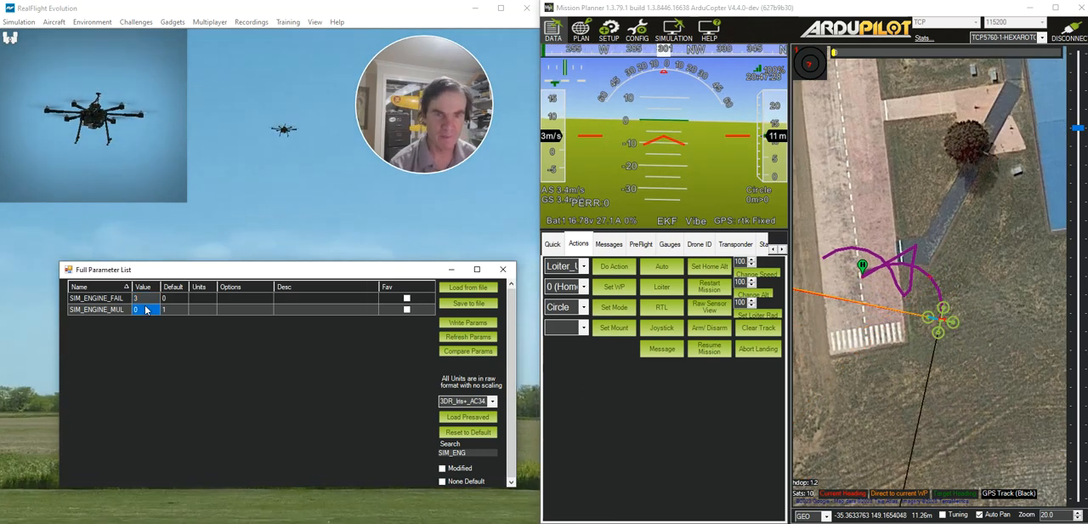
# Step: Edit SIM_ENGINE_MUL for the next motor-failure test, then choose Land from the mode list
pyautogui.click(465, 321)
pyautogui.write('1')
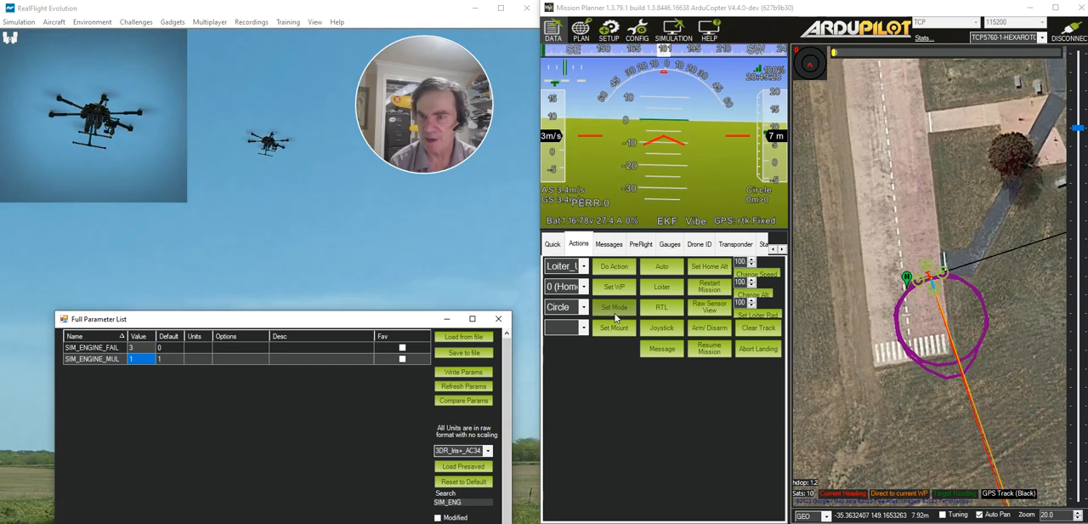
pyautogui.click(564, 306)
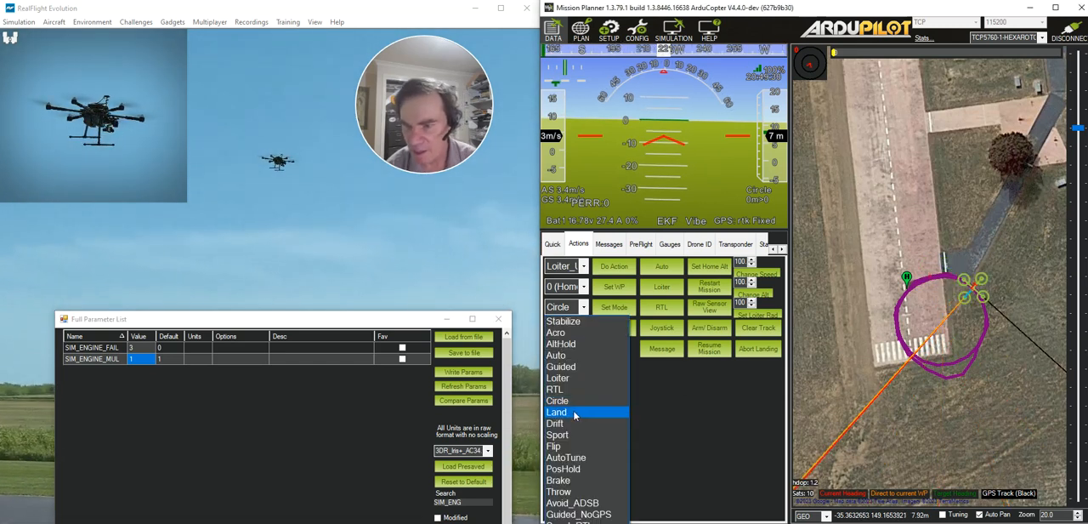